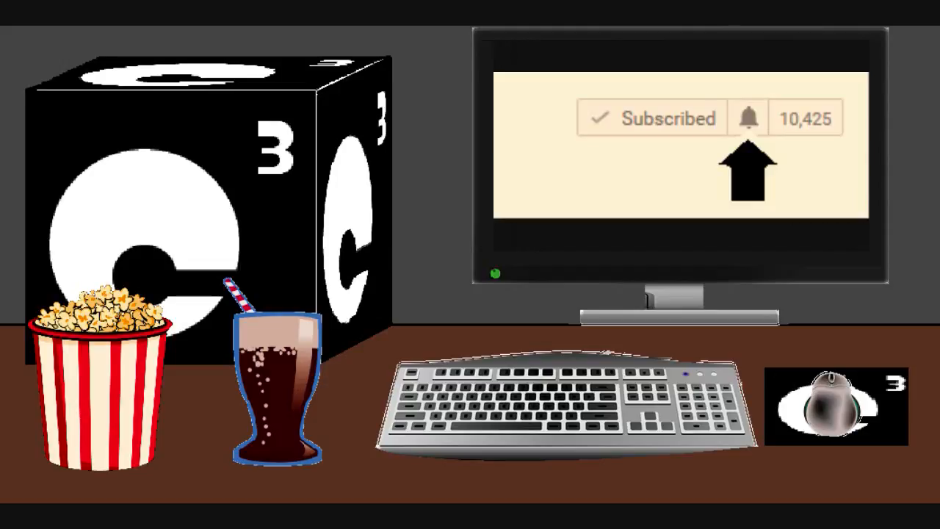
Step: Turn on all notifications for Cube Computer Channel from the bell next to Subscribed
left_click(750, 118)
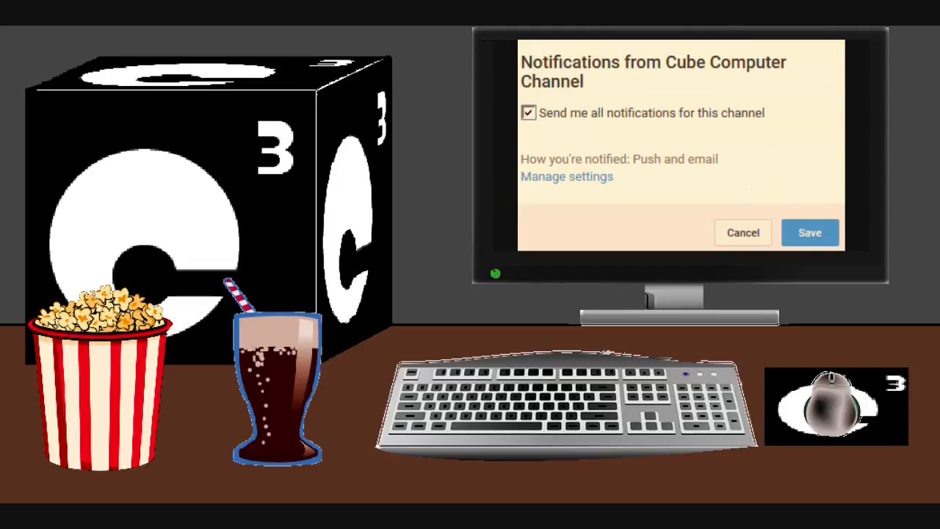
left_click(810, 232)
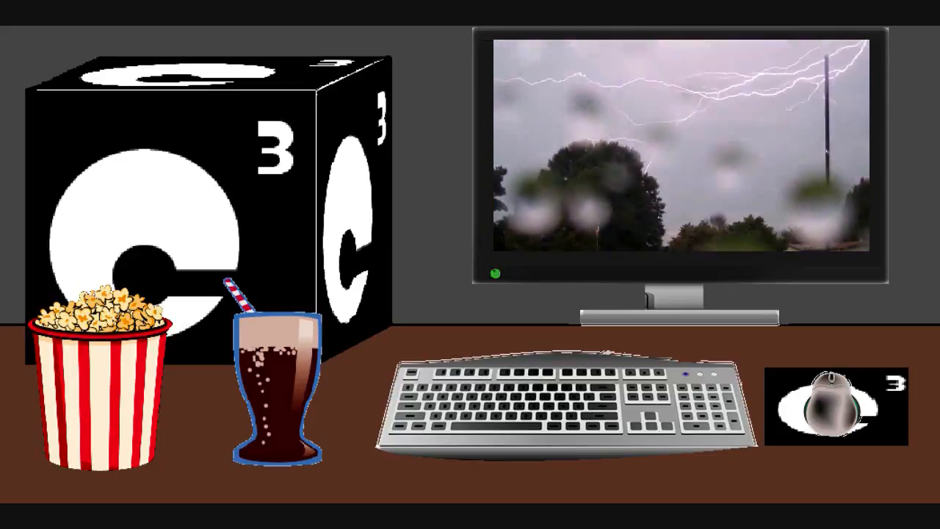